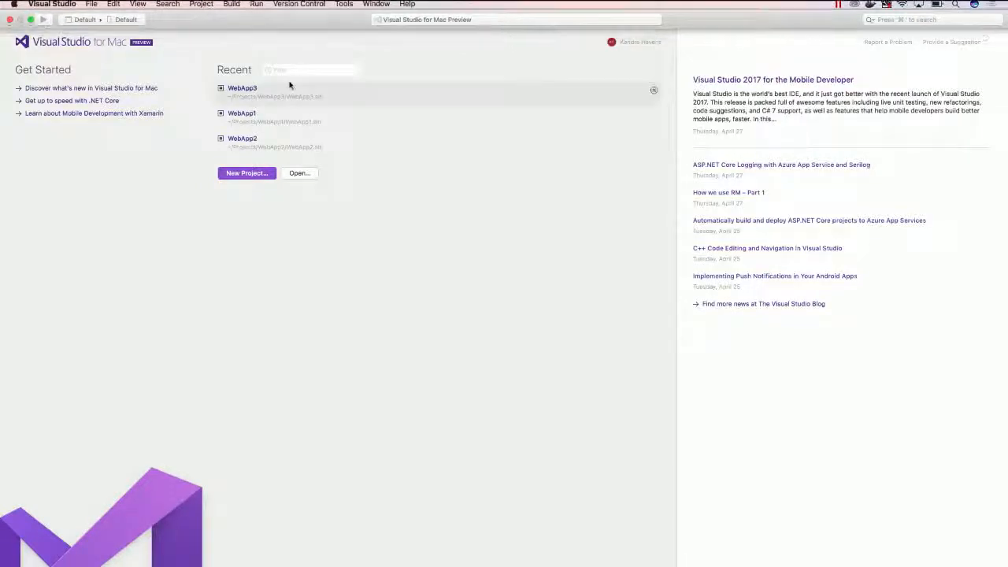
# - Start a new project from the start page using the ASP.NET Core Web App (C#) template
pyautogui.click(247, 173)
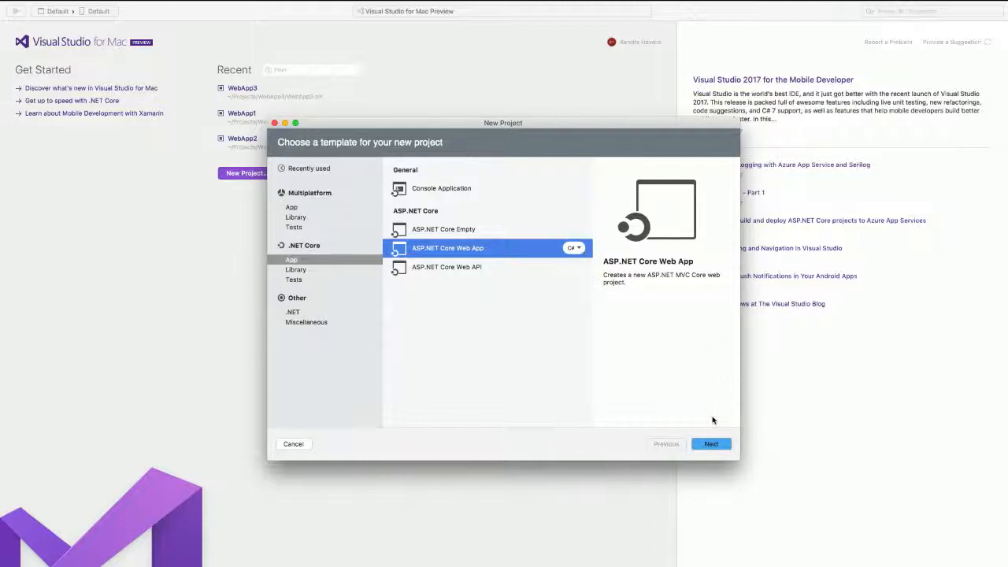
# - Create the WebApp4 project with git and .gitignore enabled
pyautogui.click(710, 444)
pyautogui.write('WebApp4')
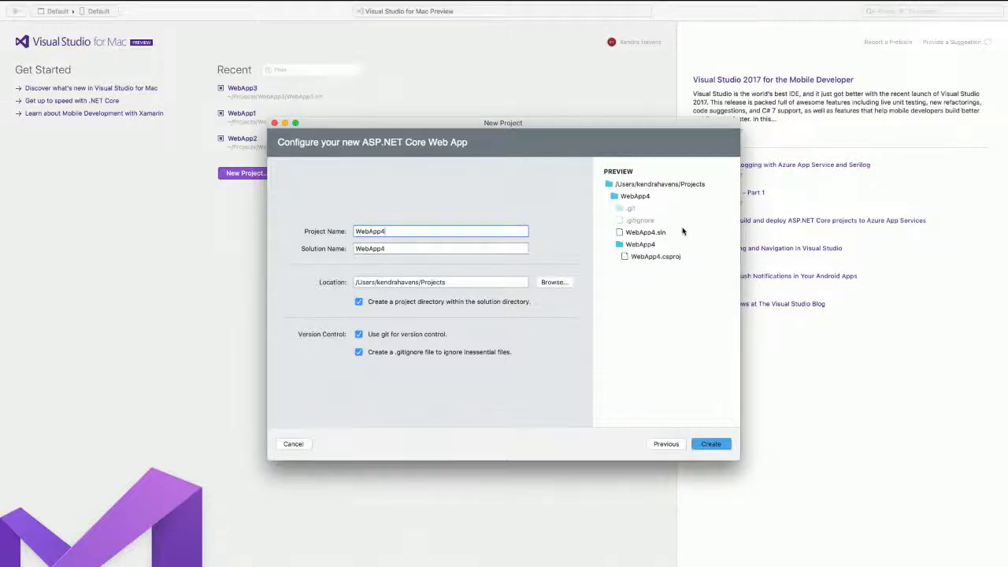
pyautogui.click(709, 444)
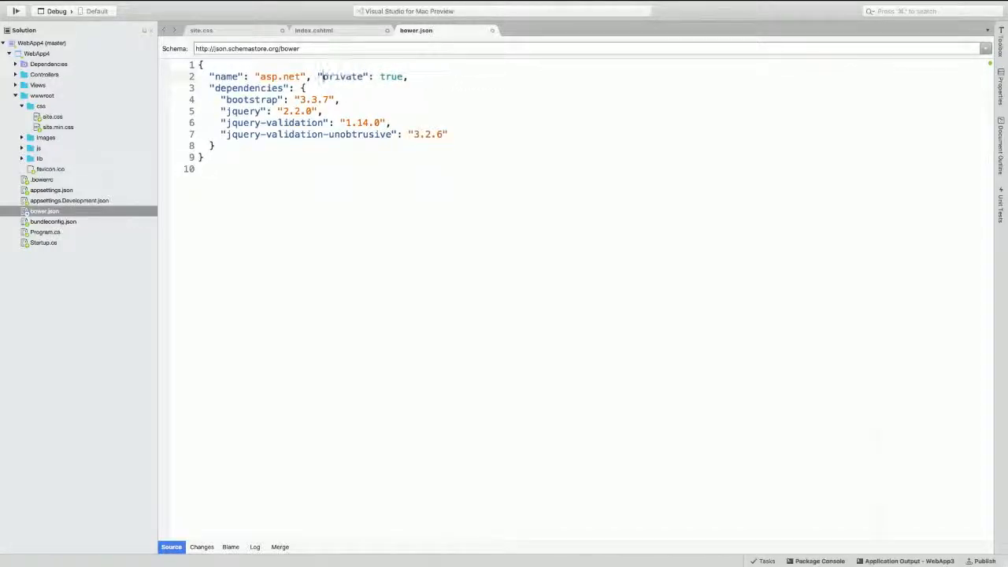
# - Bring up the WebApp4 project's context menu in the Solution pad
pyautogui.rightClick(36, 53)
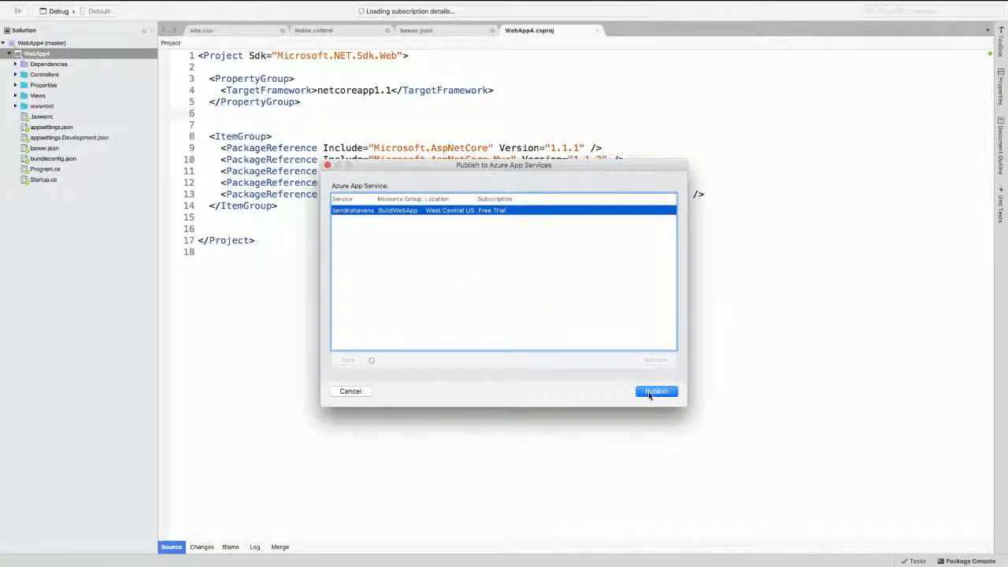
# - Publish WebApp4 to the BuildWebApp Azure App Service
pyautogui.click(656, 392)
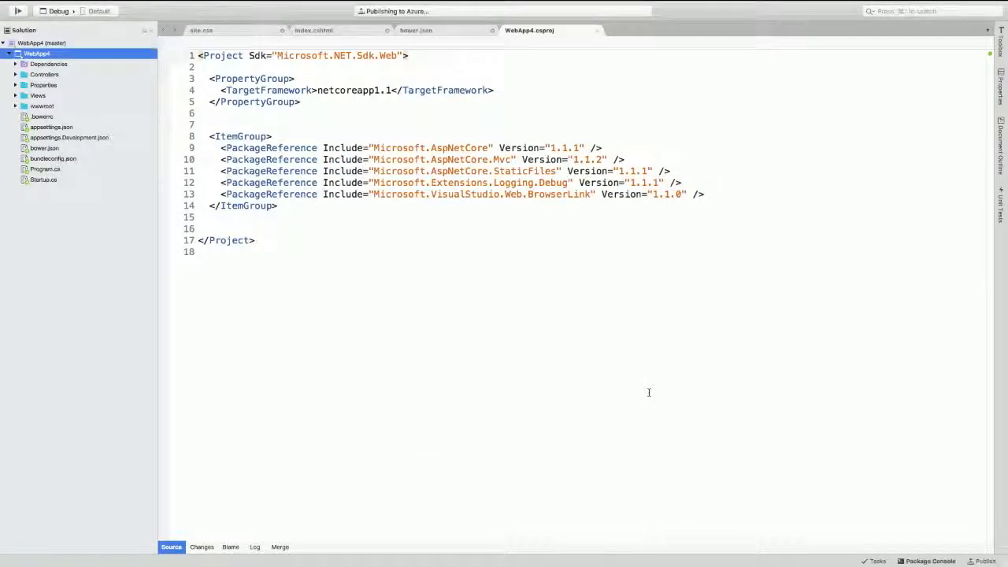
pyautogui.rightClick(35, 53)
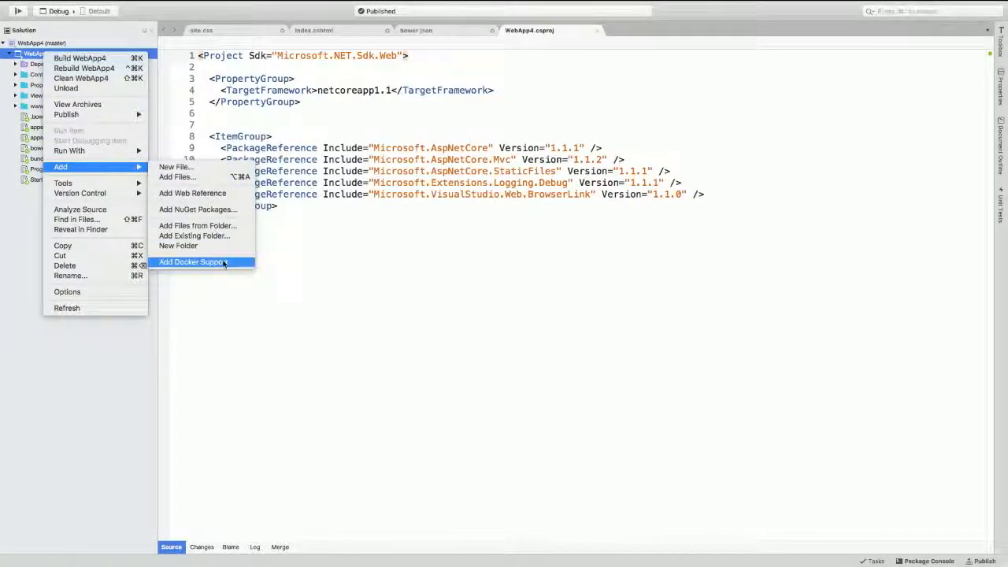